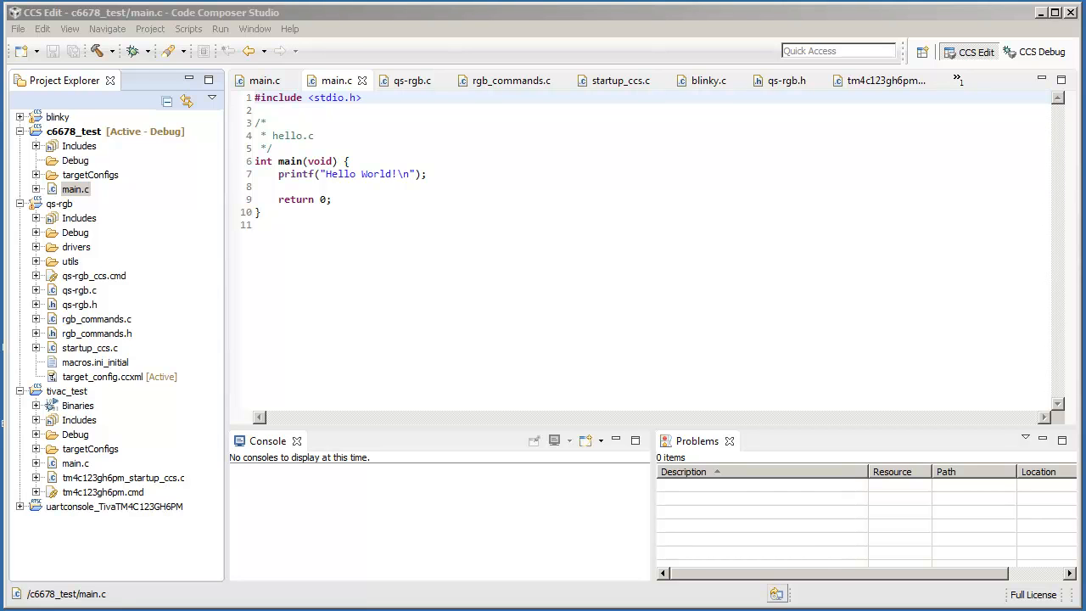
mouse_move(78, 403)
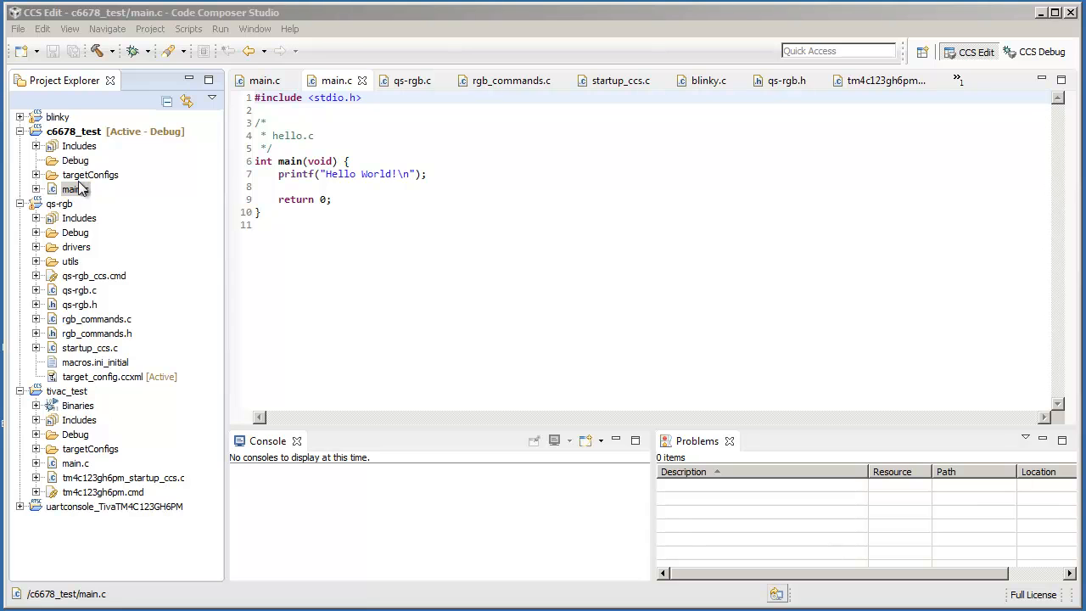
mouse_move(74, 190)
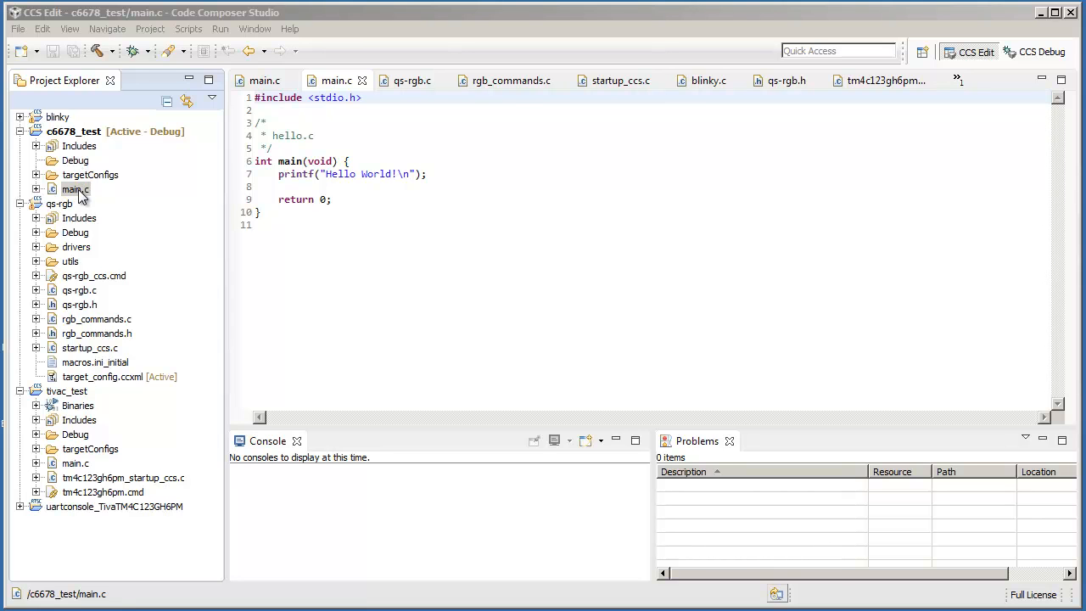
mouse_move(71, 400)
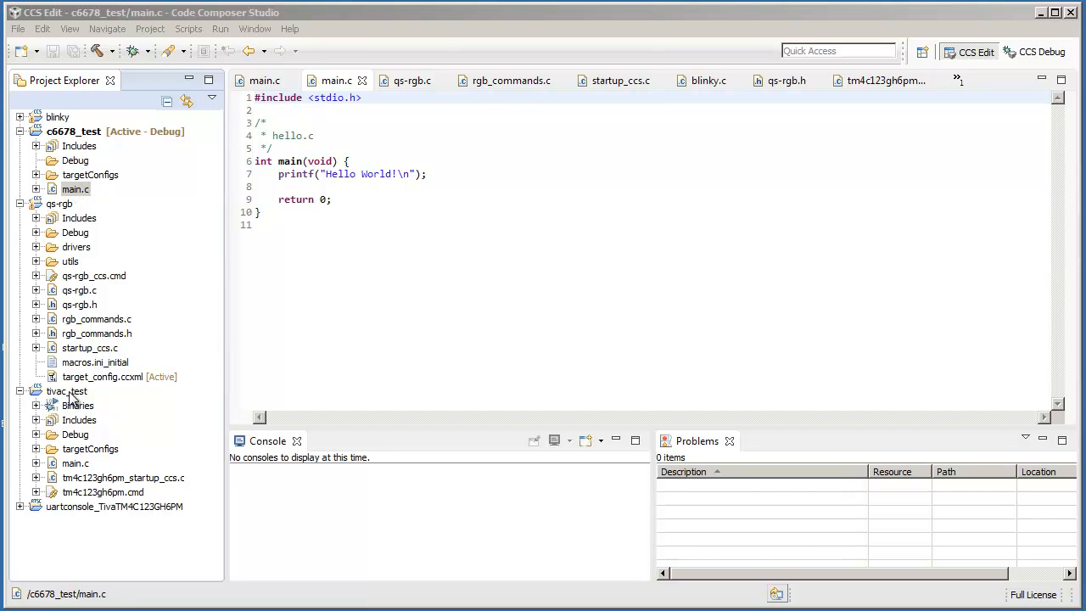
mouse_move(87, 475)
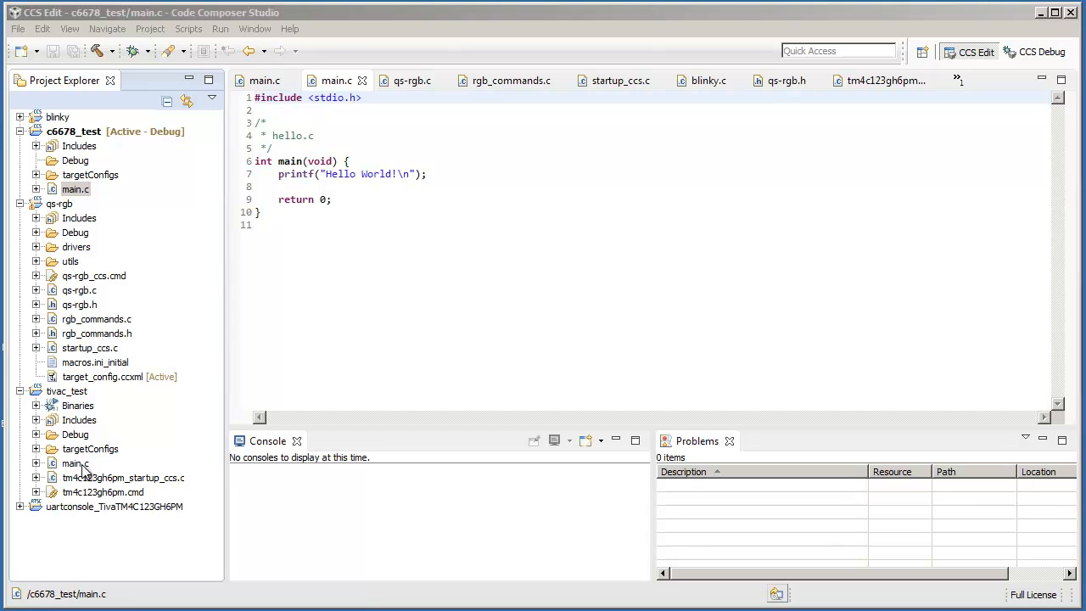
mouse_move(214, 390)
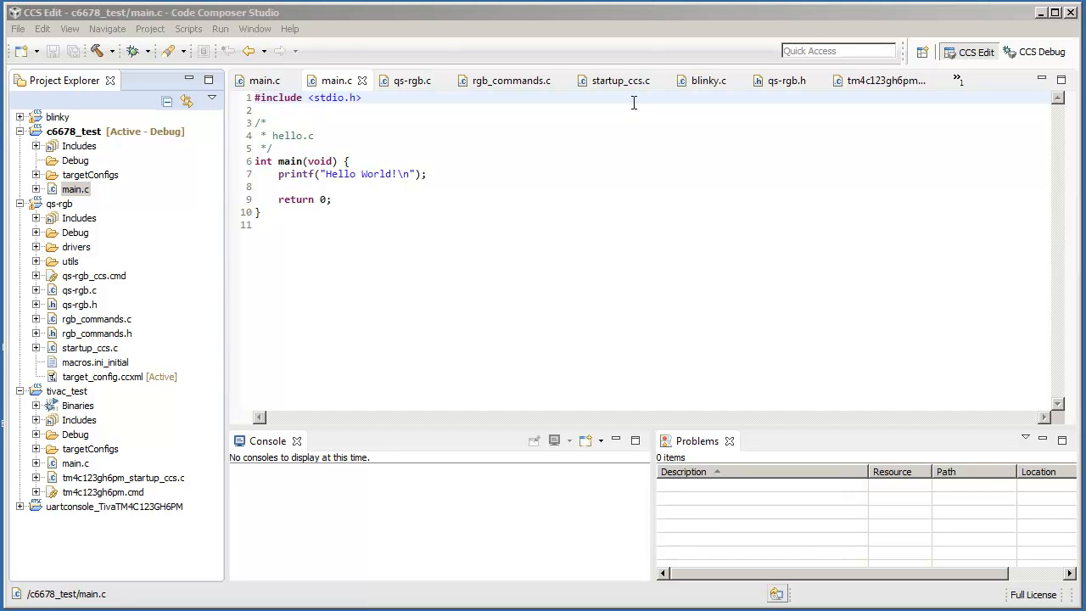
mouse_move(590, 116)
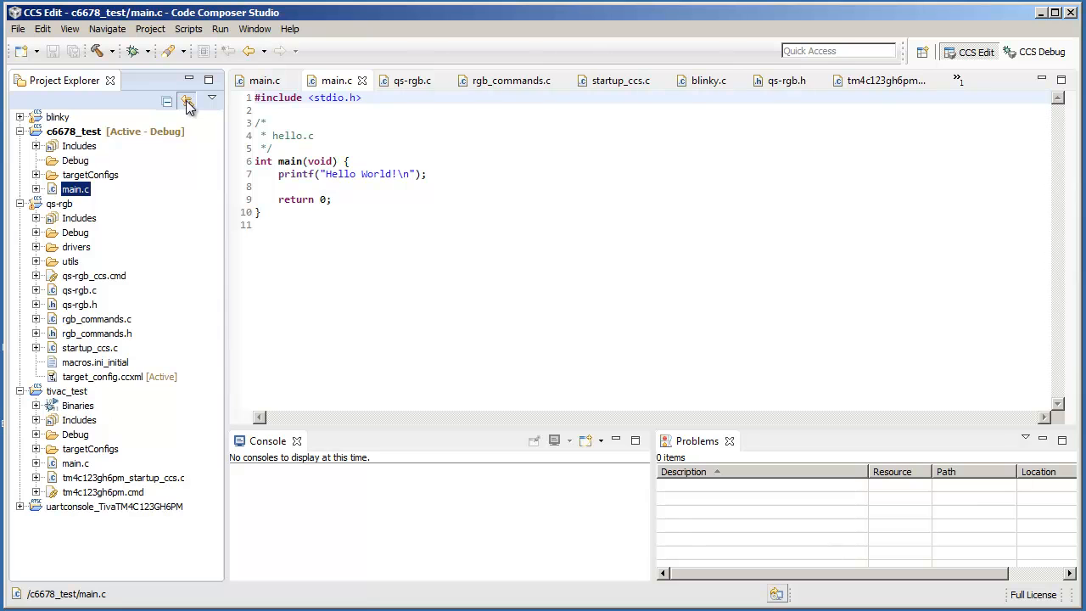
mouse_move(200, 176)
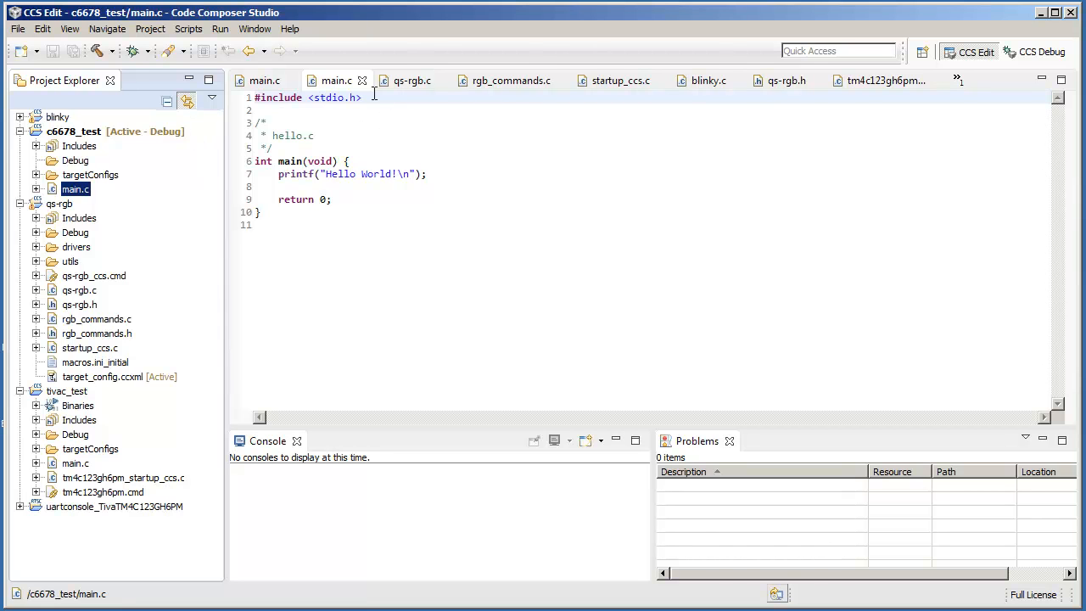
Step: View qs-rgb.c, startup_ccs.c and qs-rgb.h in turn, each highlighting in the qs-rgb project
click(412, 79)
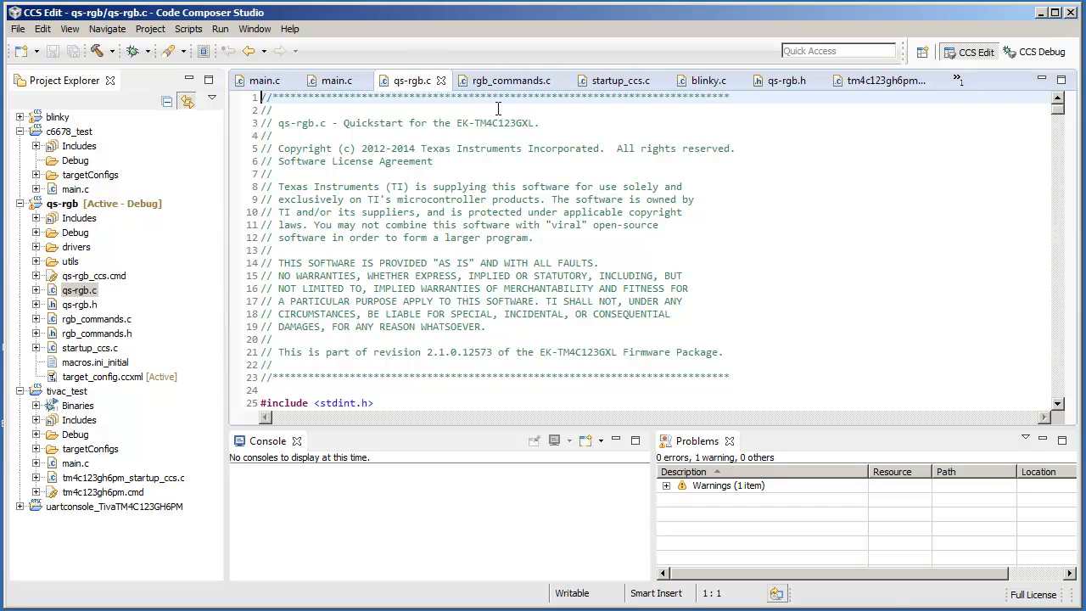
click(621, 80)
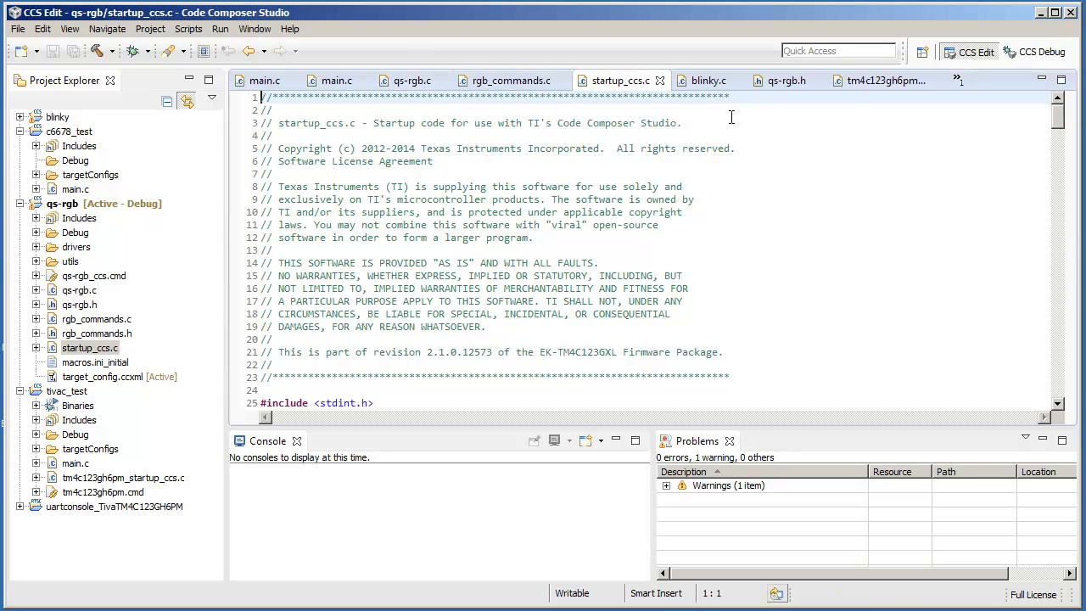
mouse_move(787, 80)
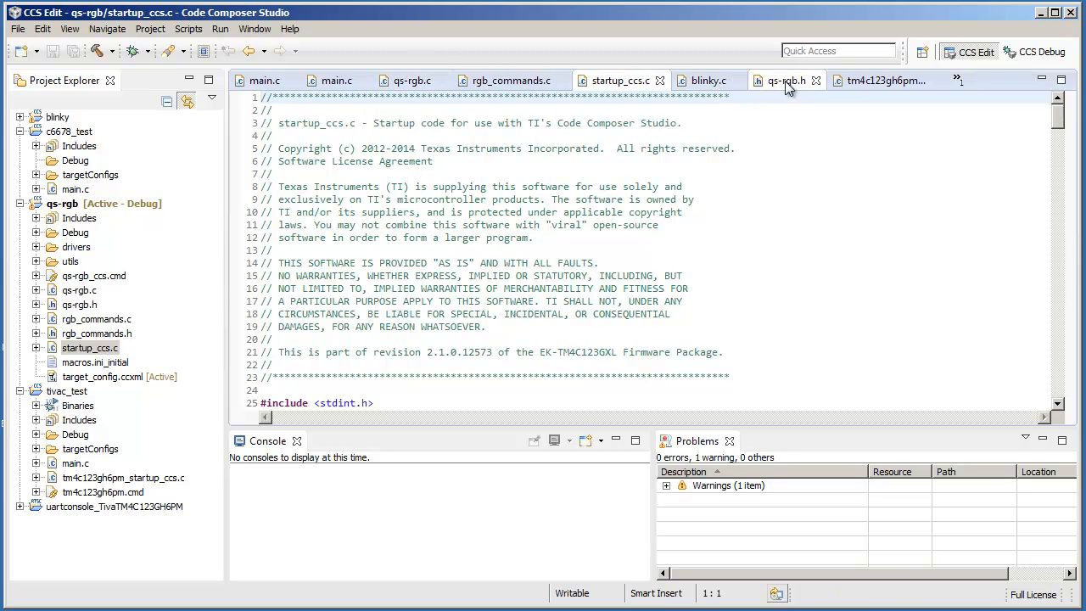
click(783, 80)
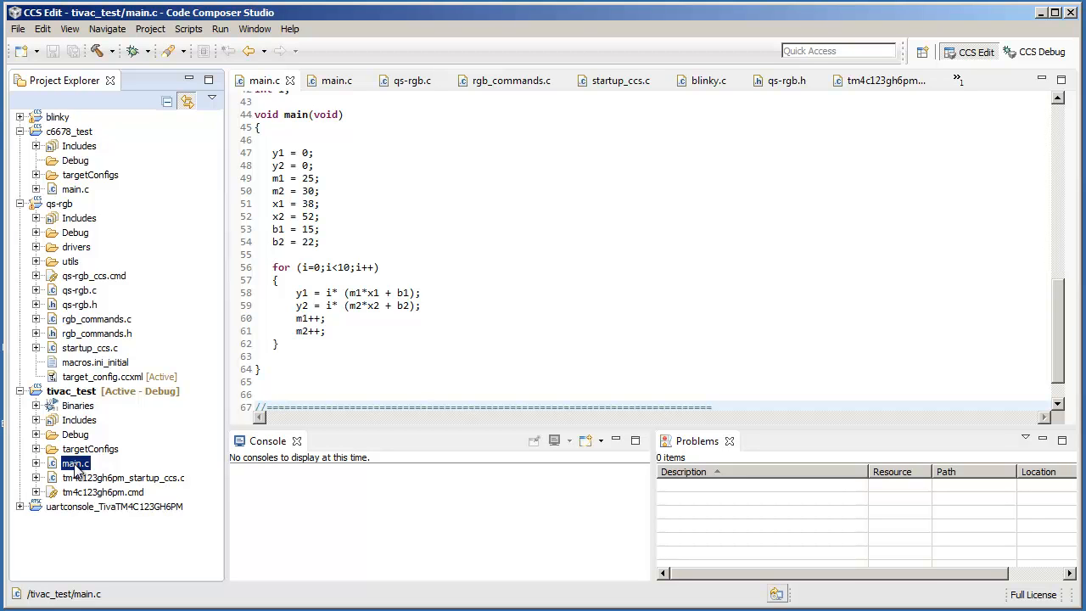
mouse_move(234, 484)
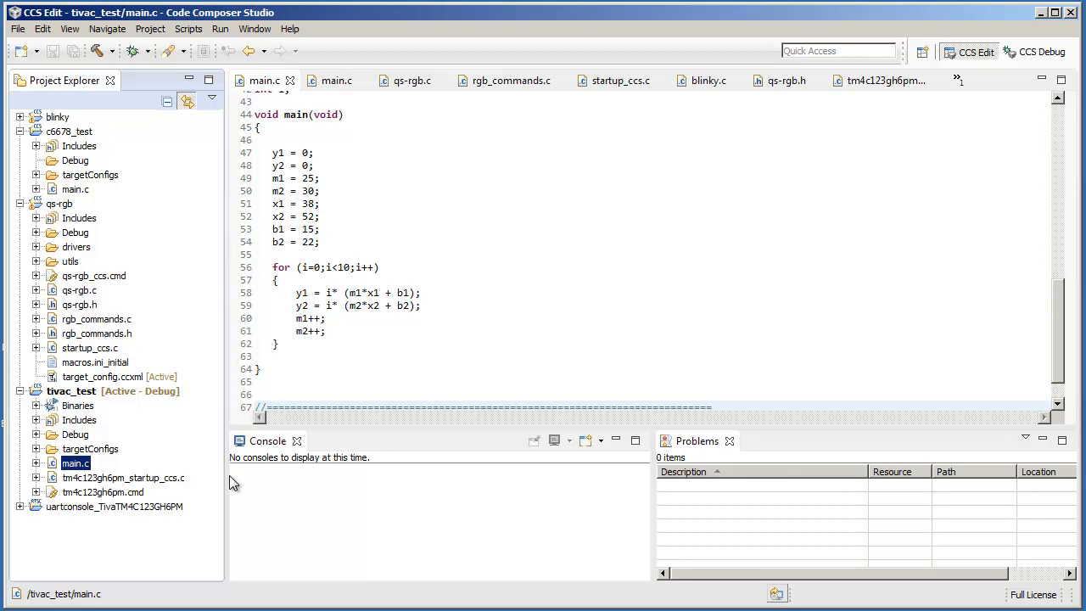